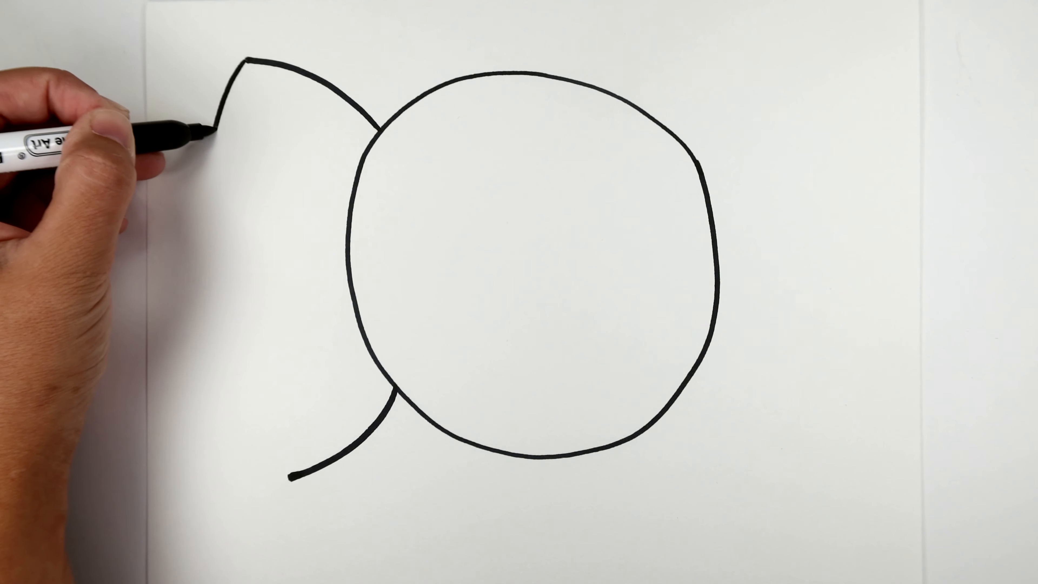
Step: Draw the leaf's long outer curve from its top point down and join it to the lower arc
drag(245, 63, 285, 464)
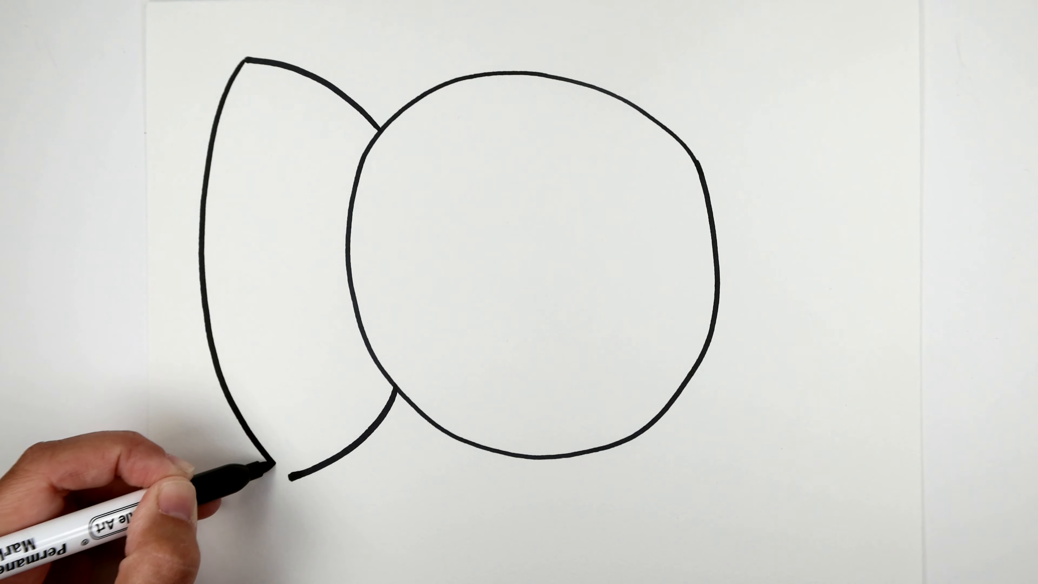
drag(291, 477, 278, 456)
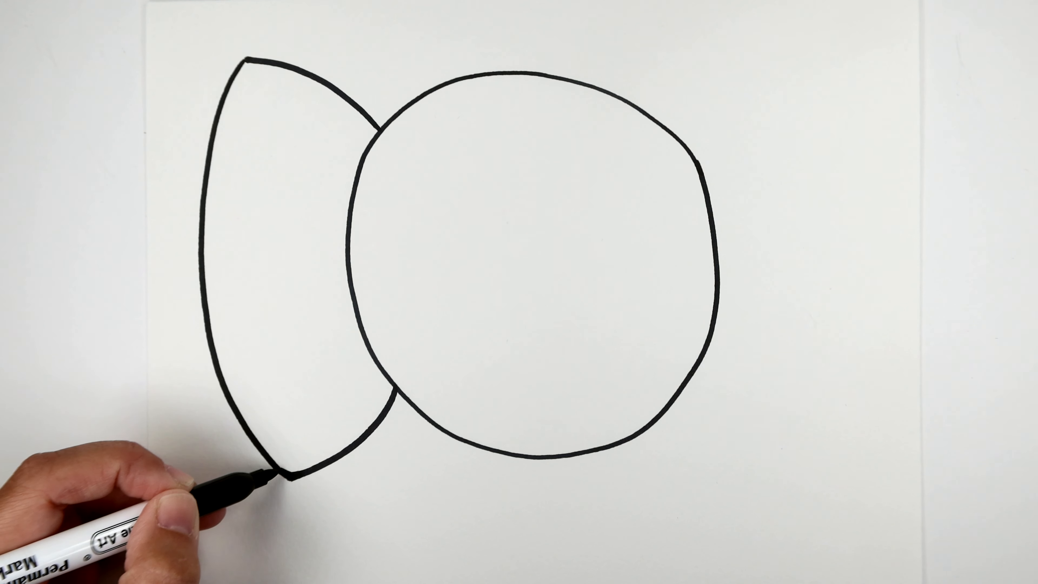